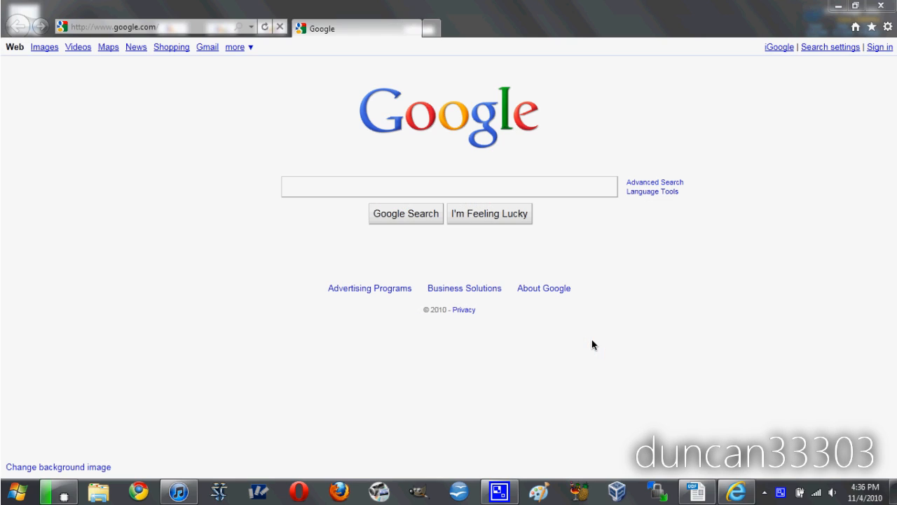
Enter youtube.com/ in IE9's address bar and scroll down the channel page
{"action": "left_click", "coordinate": [449, 187]}
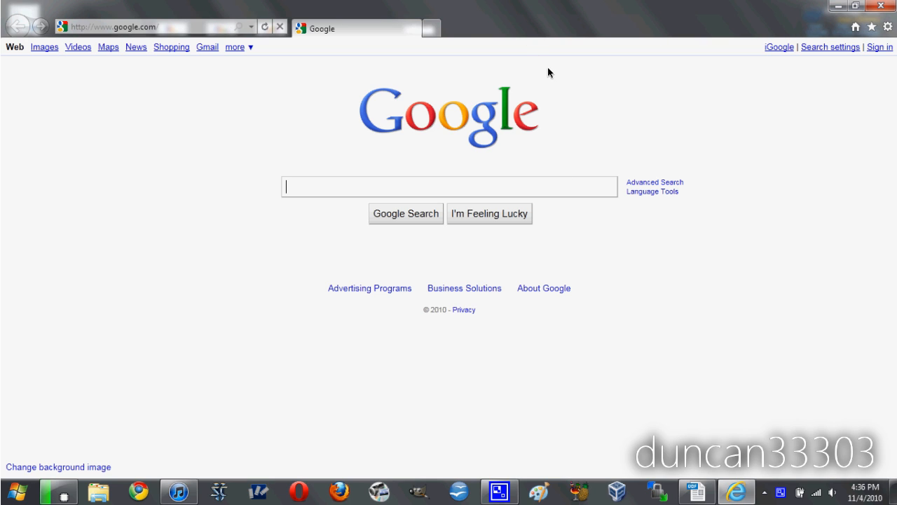
{"action": "mouse_move", "coordinate": [651, 159]}
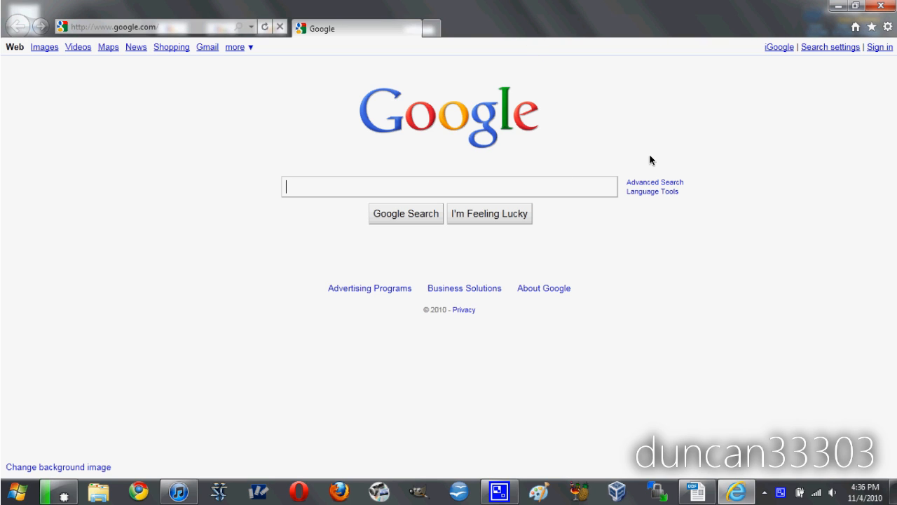
{"action": "type", "text": "youtube.com/"}
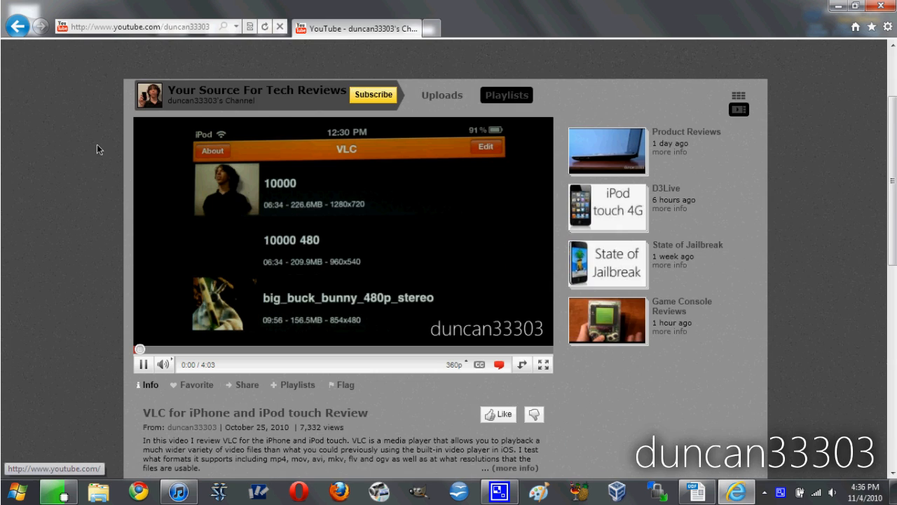
{"action": "scroll", "scroll_direction": "down", "scroll_amount": 3}
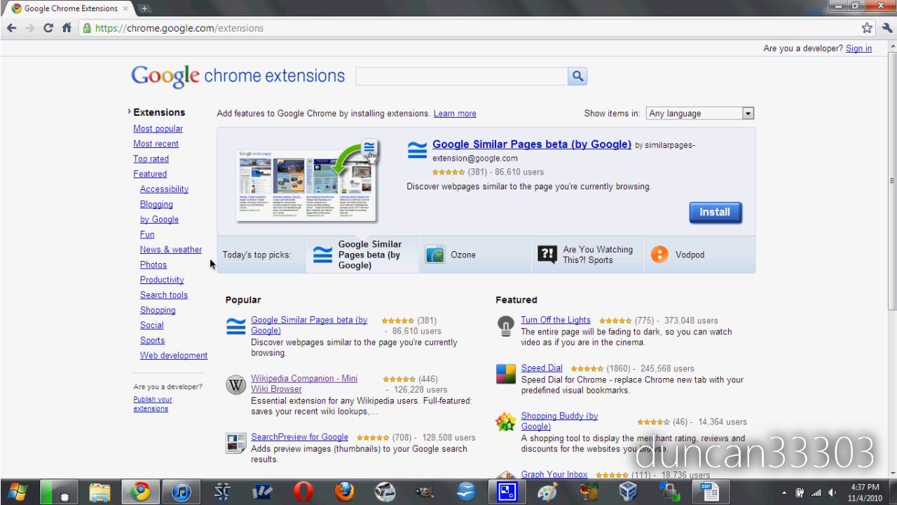
Install Speed Dial from the Featured list, confirming in the installation dialog
{"action": "left_click", "coordinate": [541, 367]}
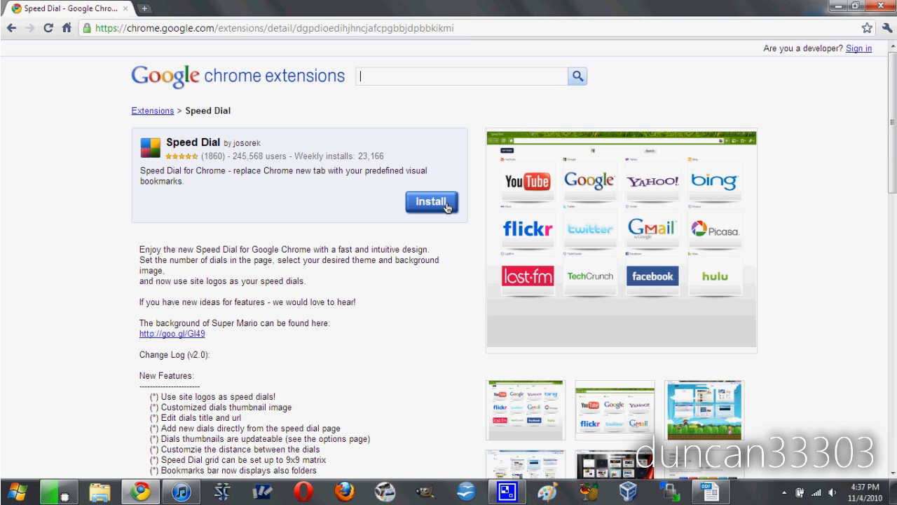
{"action": "left_click", "coordinate": [431, 202]}
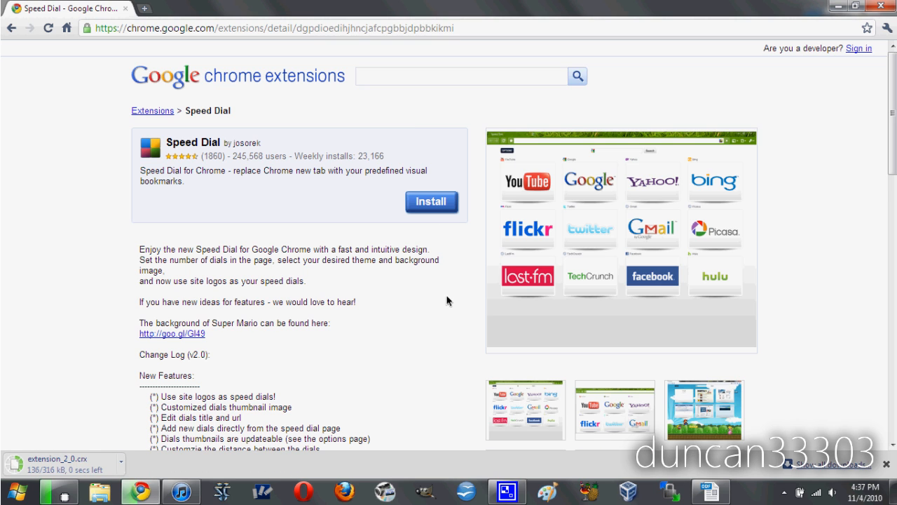
{"action": "left_click", "coordinate": [431, 201]}
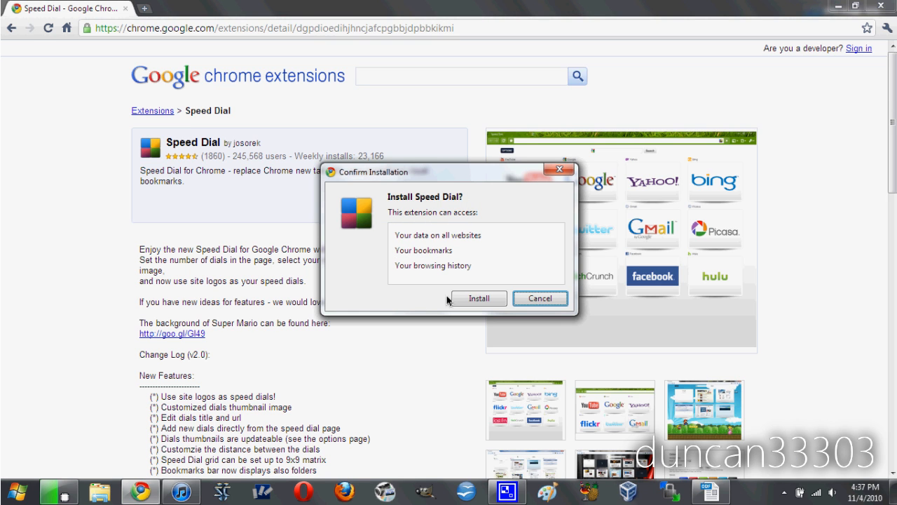
{"action": "left_click", "coordinate": [479, 298]}
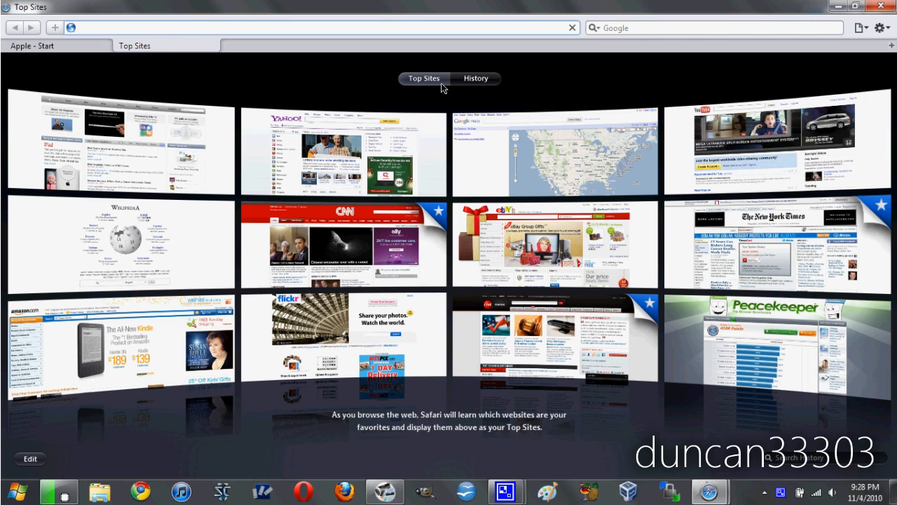
Switch Safari to History and drag the Cover Flow slider through visited pages
{"action": "left_click", "coordinate": [477, 78]}
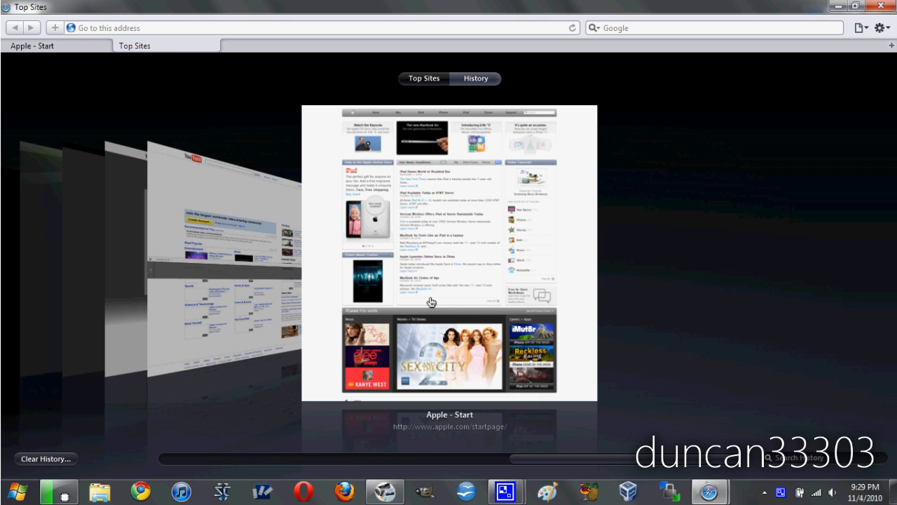
{"action": "left_click_drag", "start_coordinate": [431, 458], "coordinate": [515, 457]}
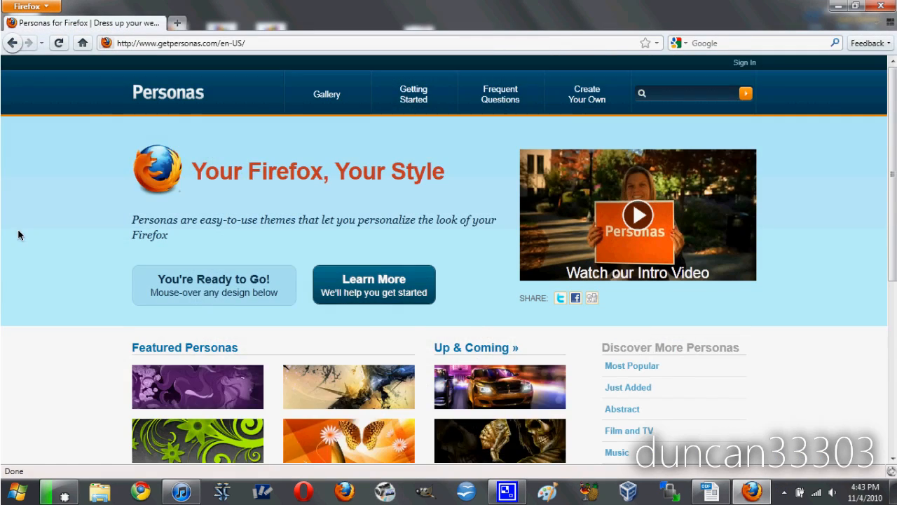
Scroll the Personas gallery and pick the sports car design from Up & Coming
{"action": "scroll", "scroll_direction": "down", "scroll_amount": 3}
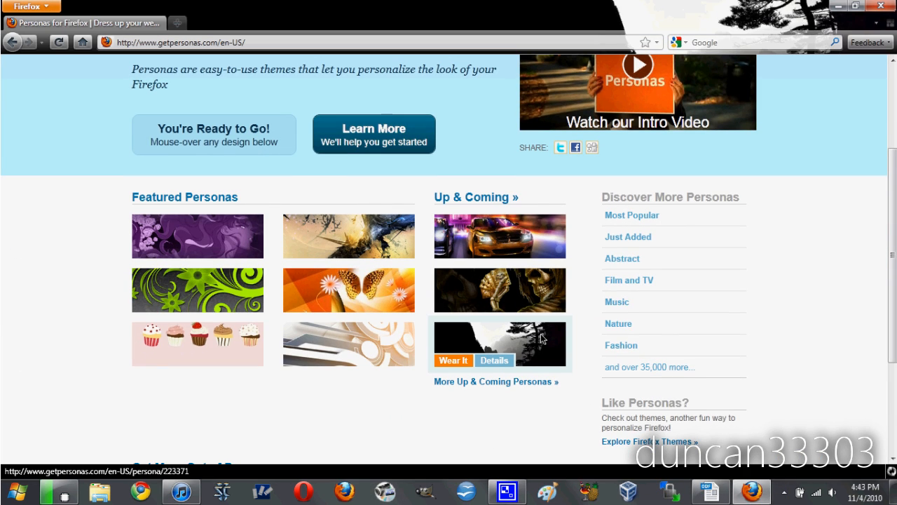
{"action": "mouse_move", "coordinate": [527, 297]}
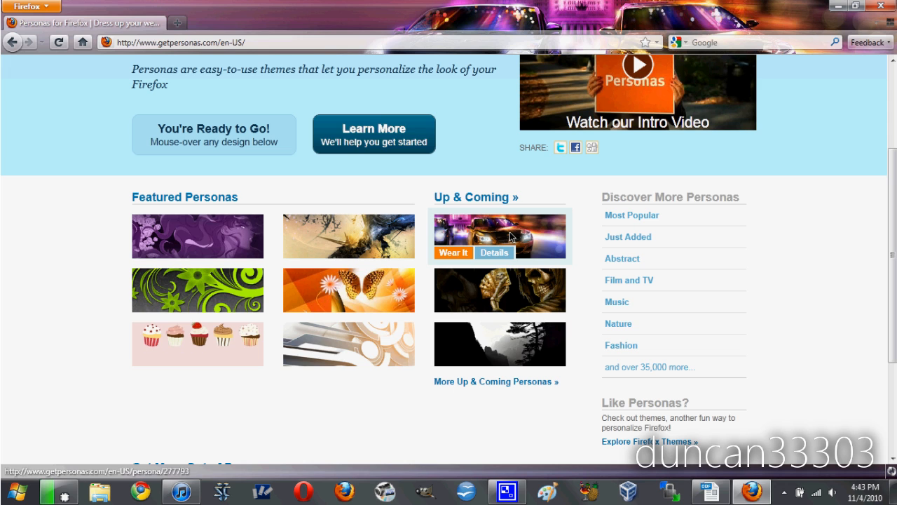
{"action": "left_click", "coordinate": [495, 252]}
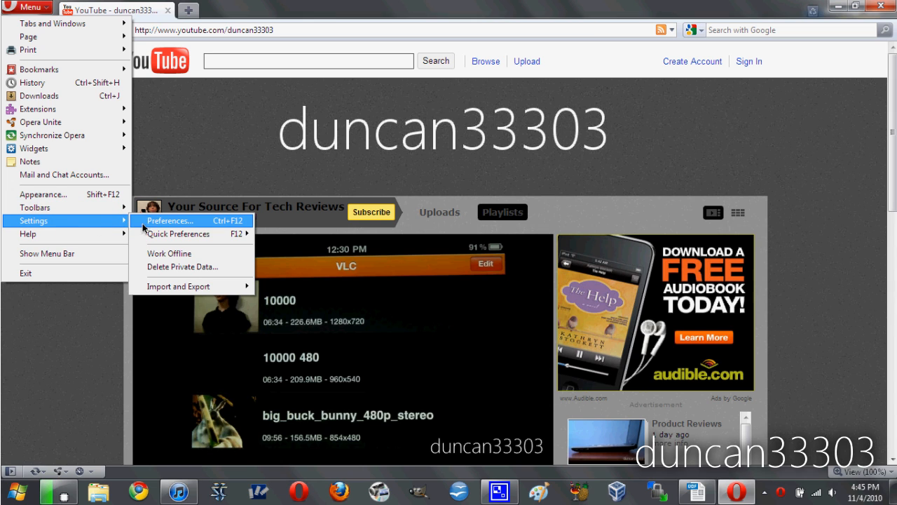
Open Opera's Preferences and browse the Search engine list and Advanced tab settings
{"action": "left_click", "coordinate": [168, 221]}
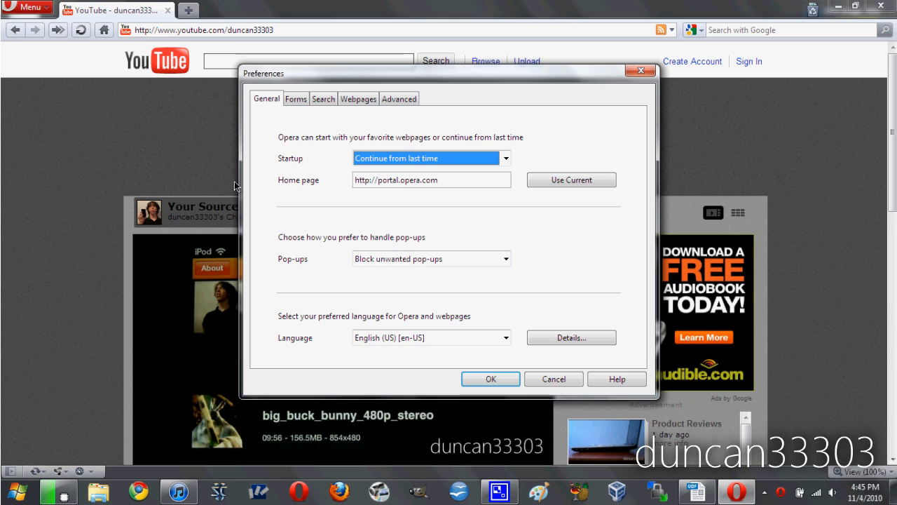
{"action": "left_click", "coordinate": [323, 98]}
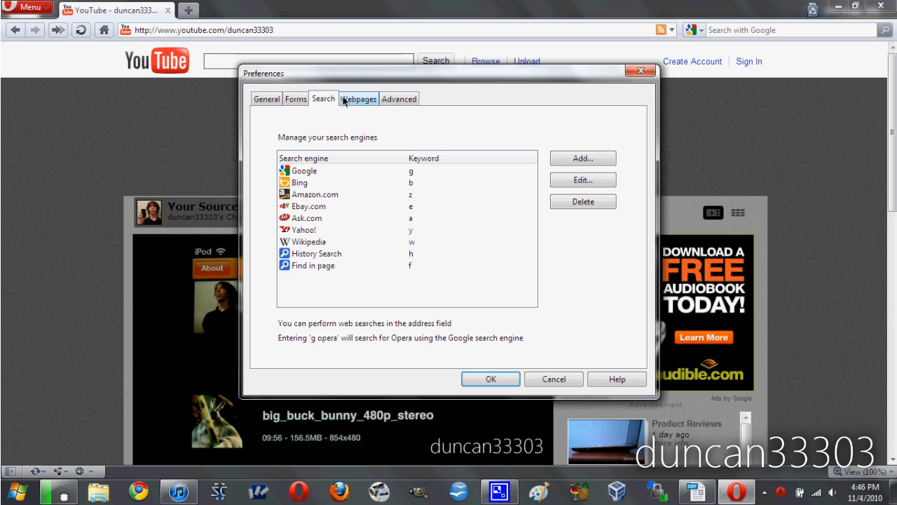
{"action": "left_click", "coordinate": [399, 98]}
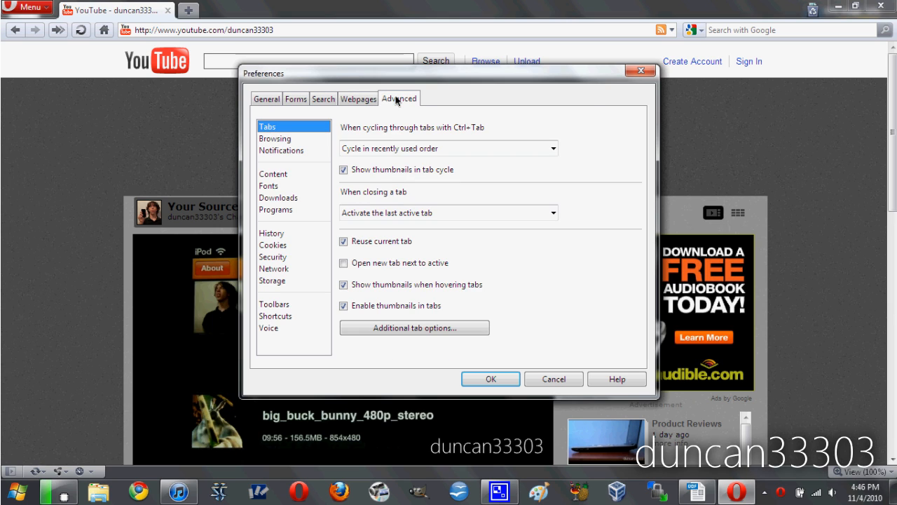
{"action": "left_click", "coordinate": [268, 185]}
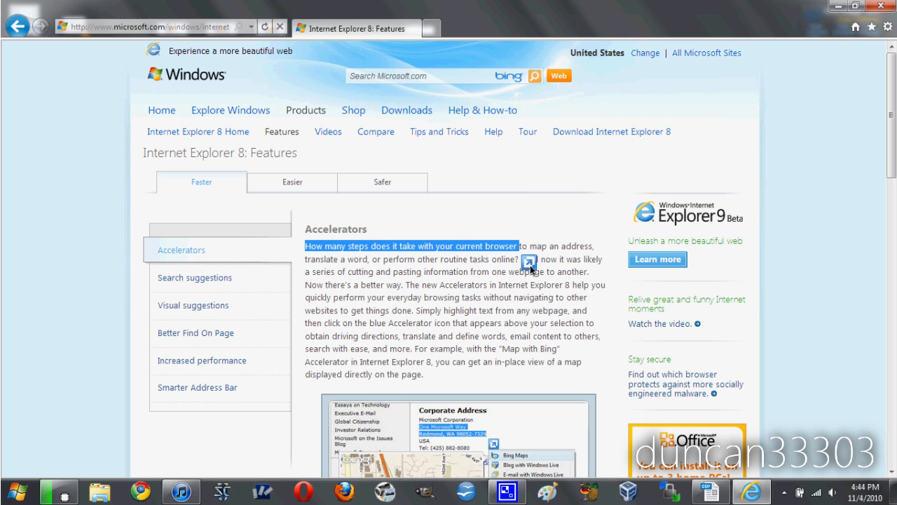
Show accelerators for the selected sentence and preview it with Map with Bing
{"action": "left_click", "coordinate": [529, 262]}
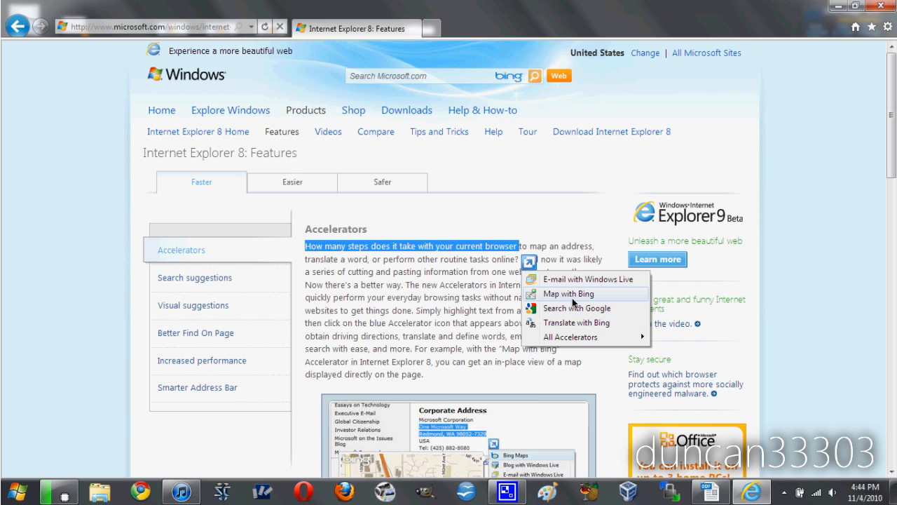
{"action": "left_click", "coordinate": [568, 293]}
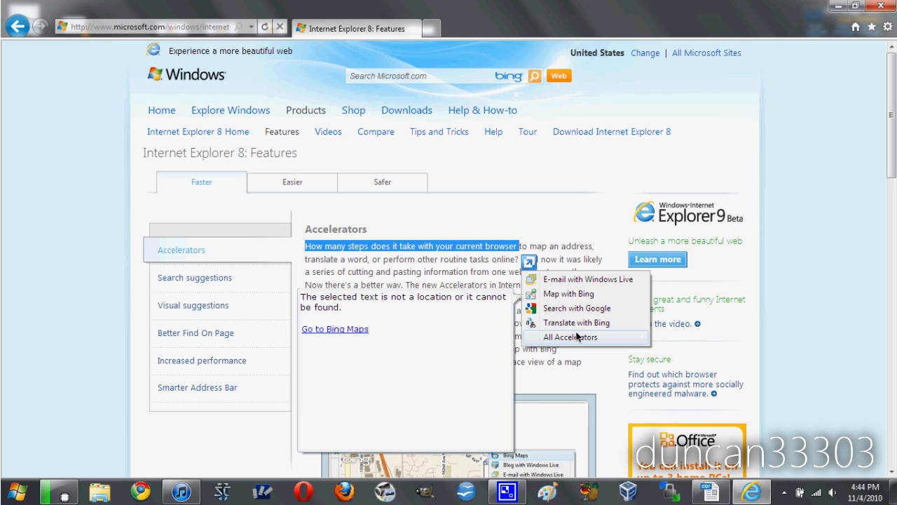
{"action": "mouse_move", "coordinate": [576, 337]}
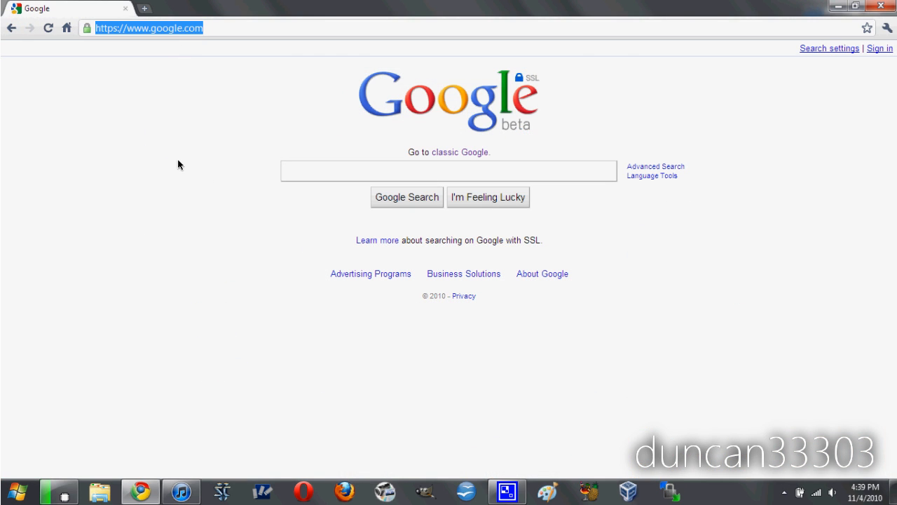
Load youtube.com in Chrome's omnibox, scroll the channel, then start typing 'dunc'
{"action": "type", "text": "youtube.com/duncan33303"}
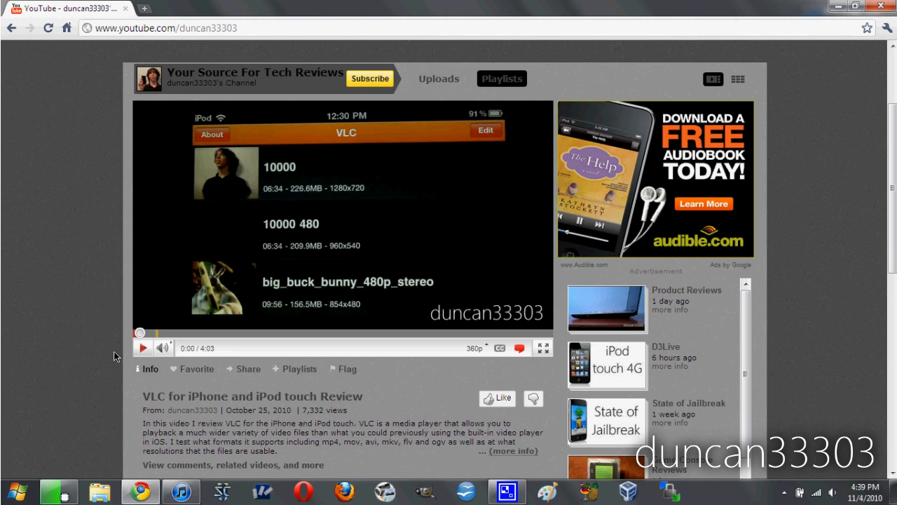
{"action": "scroll", "scroll_direction": "up", "scroll_amount": 3}
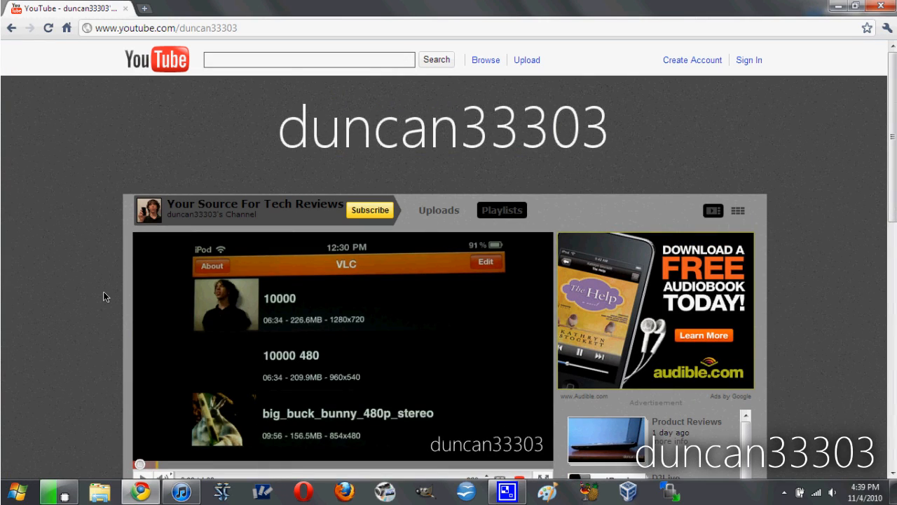
{"action": "mouse_move", "coordinate": [166, 29]}
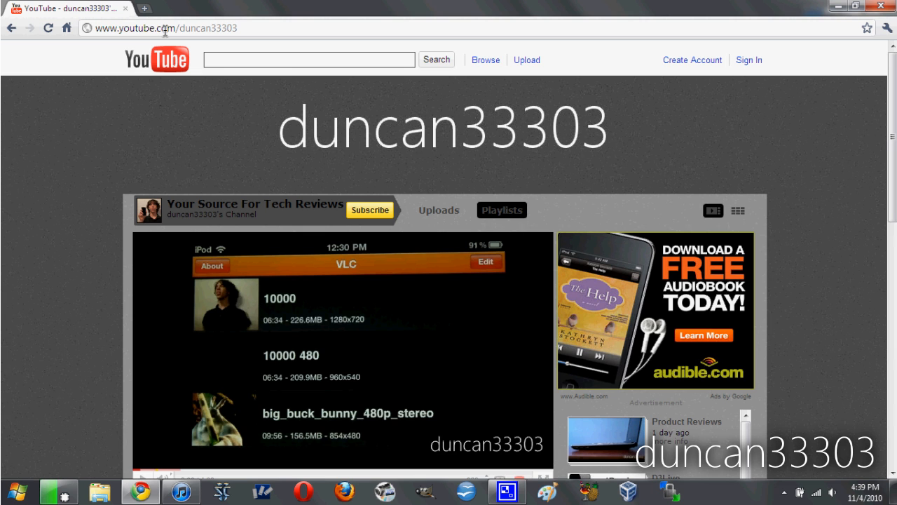
{"action": "left_click", "coordinate": [168, 30]}
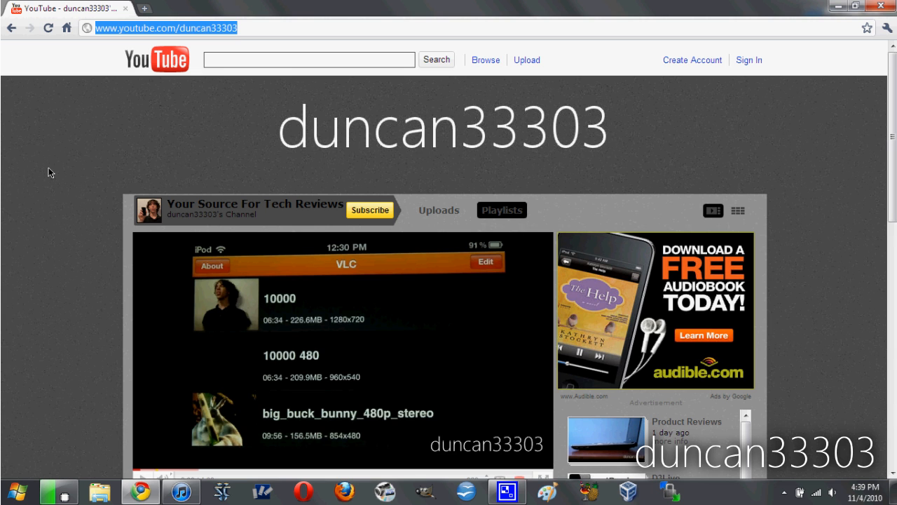
{"action": "type", "text": "dunc"}
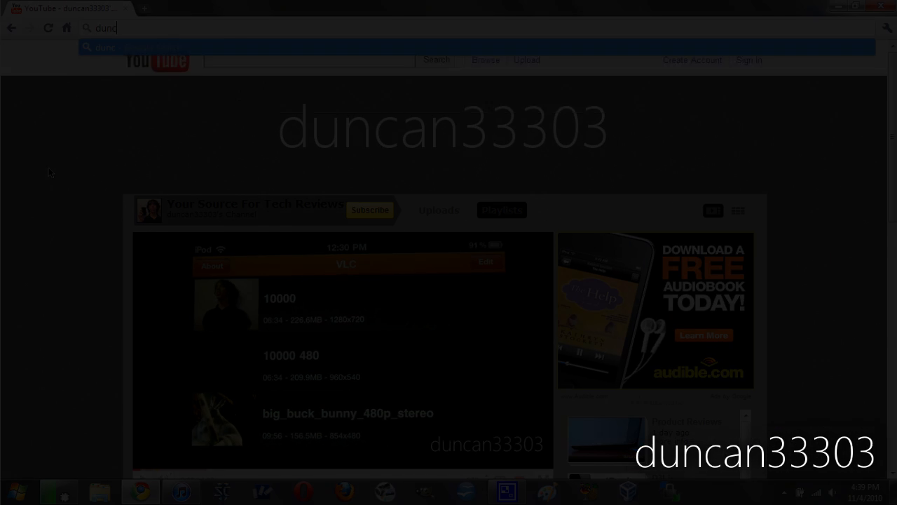